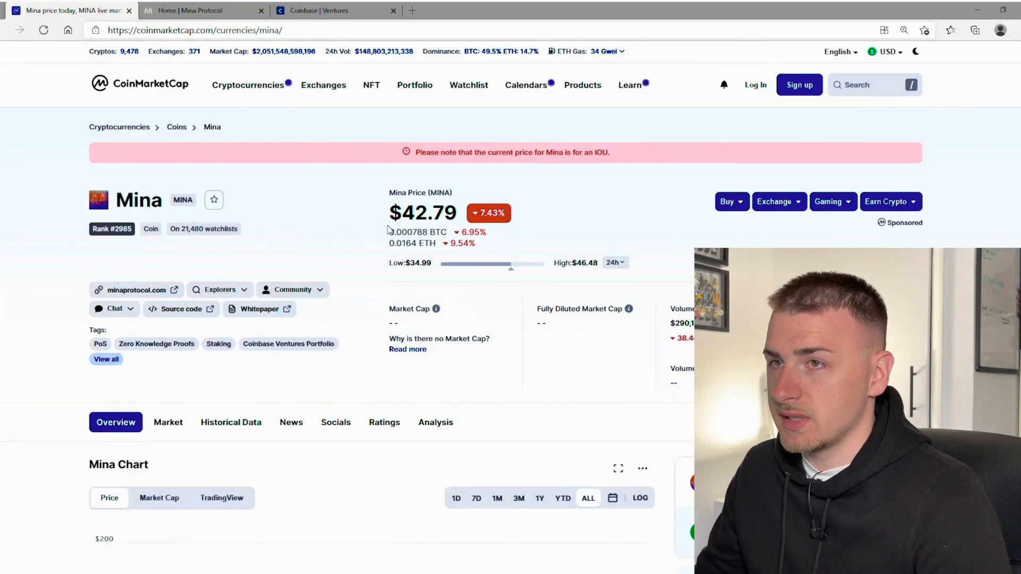
- Highlight Mina's current price and scroll to the all-time chart showing its $17.03 starting point
scroll(down, 3)
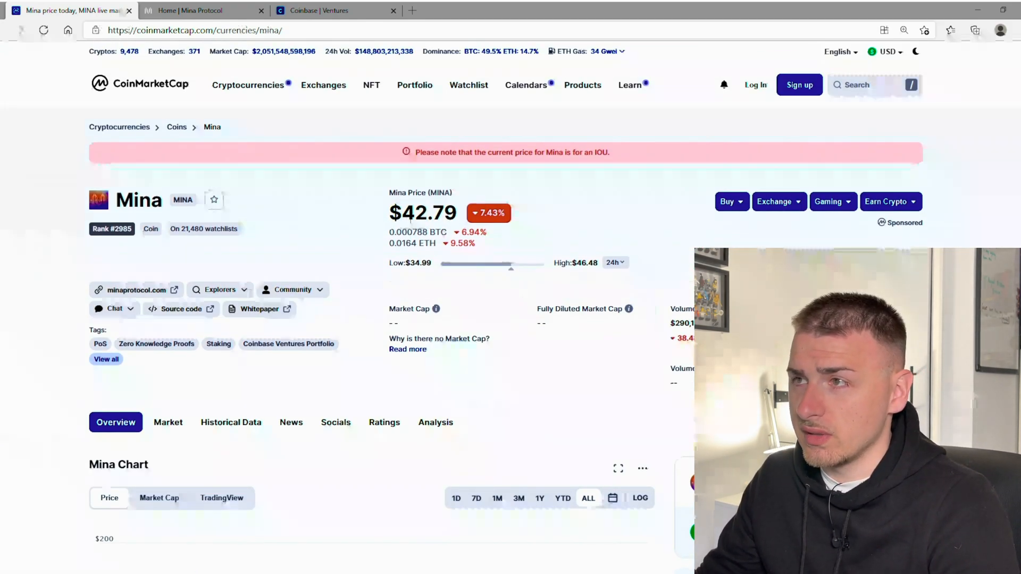
double_click(423, 213)
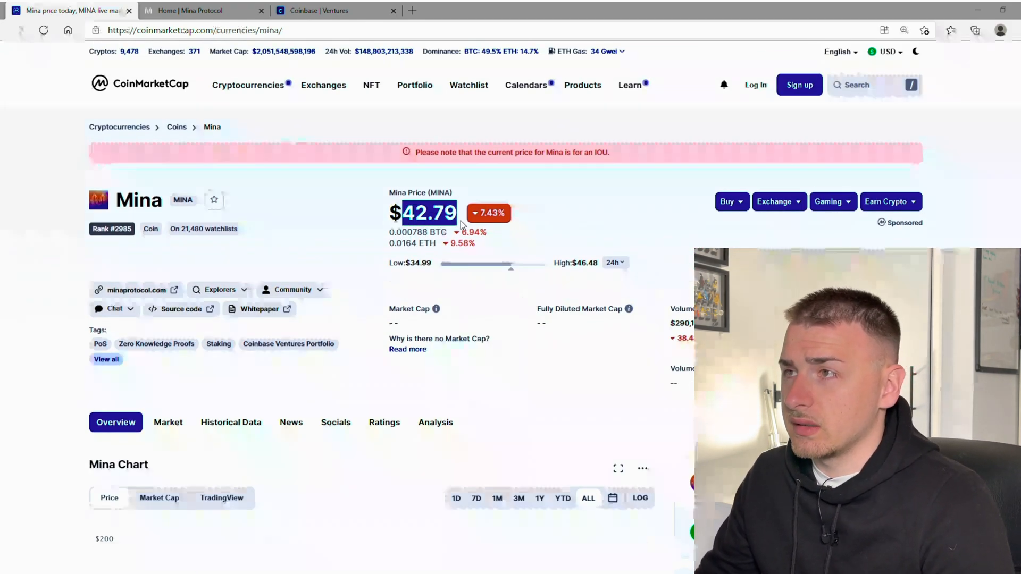
scroll(down, 3)
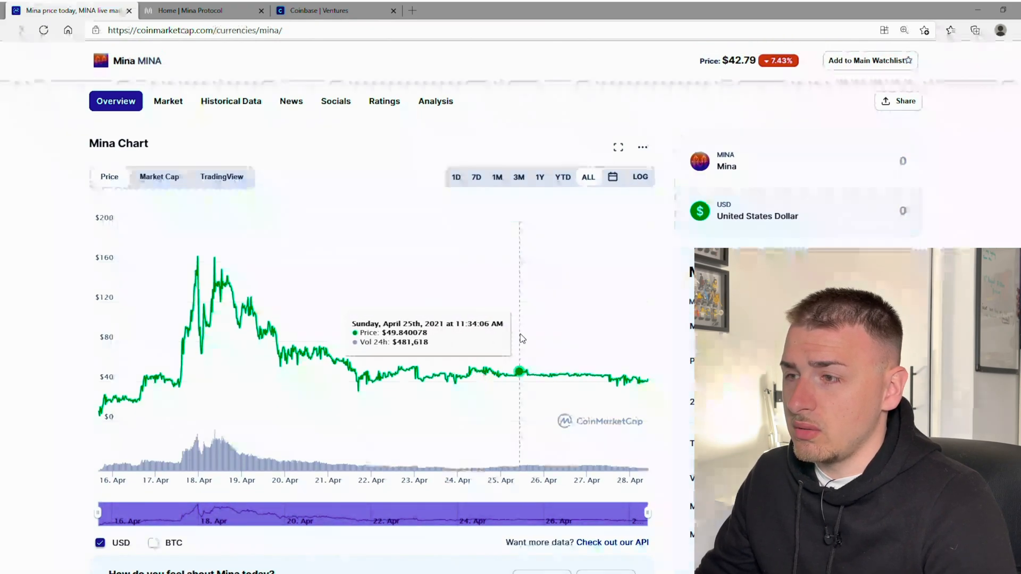
scroll(up, 3)
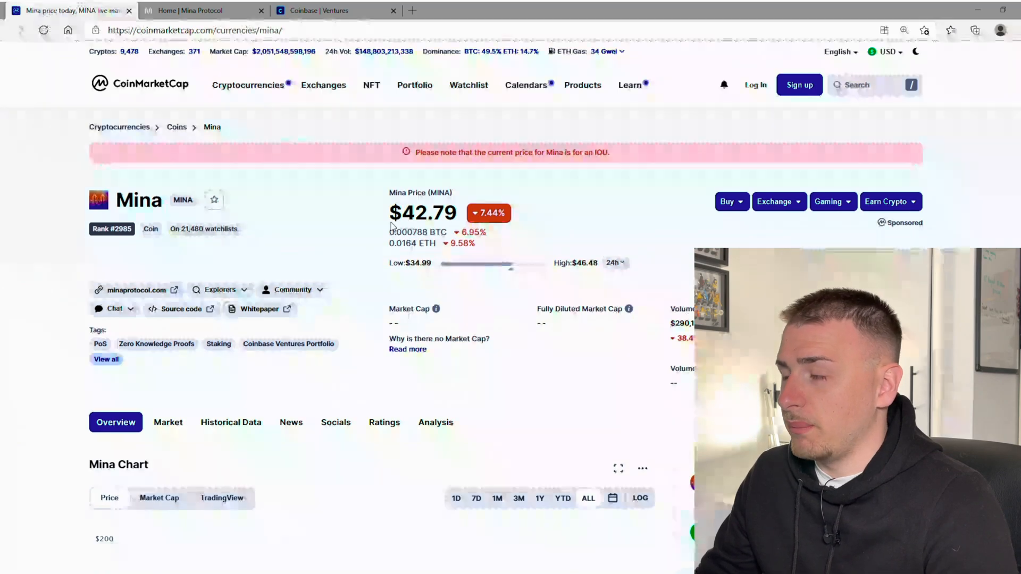
scroll(down, 3)
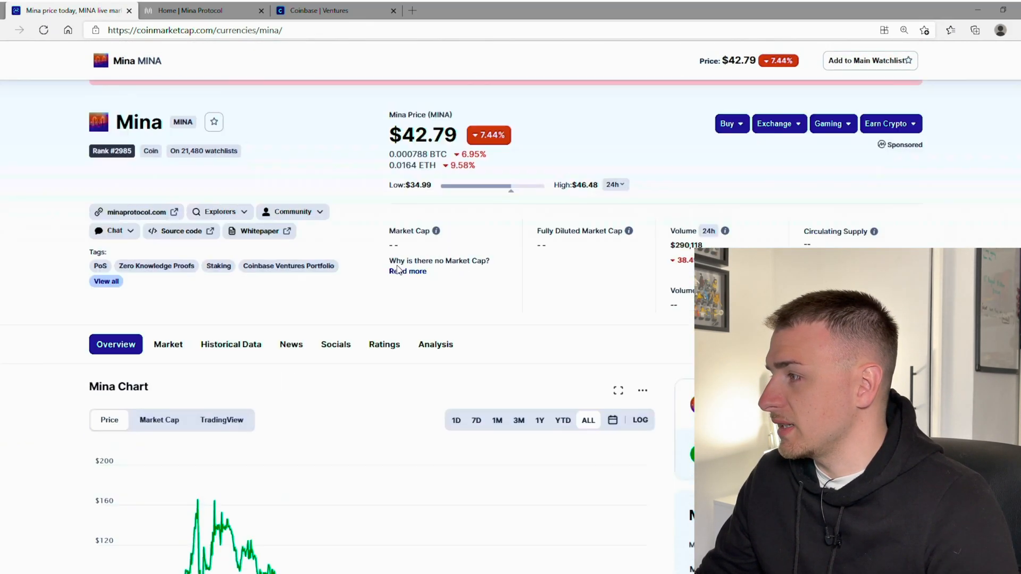
scroll(up, 3)
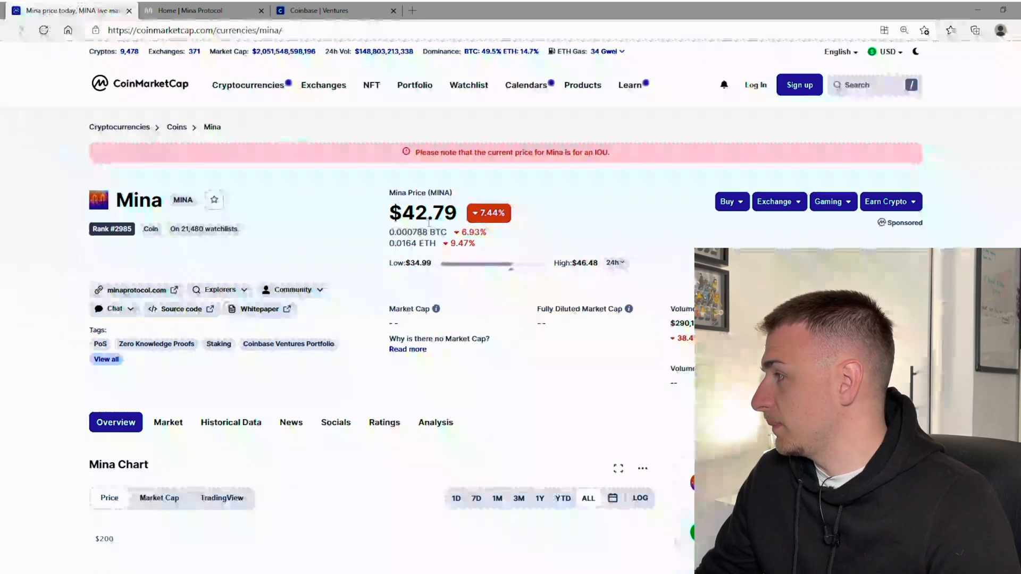
mouse_move(641, 199)
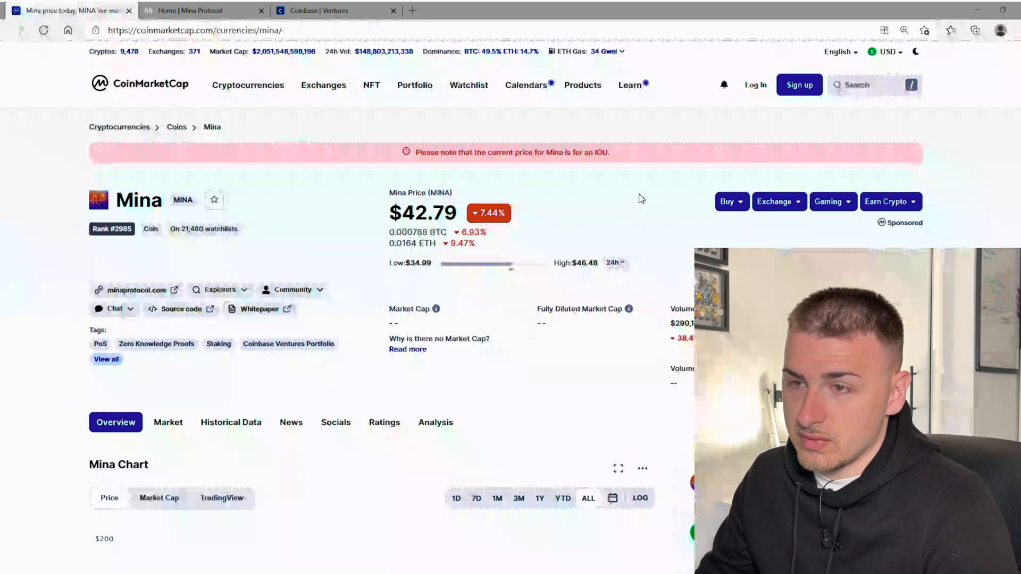
scroll(down, 3)
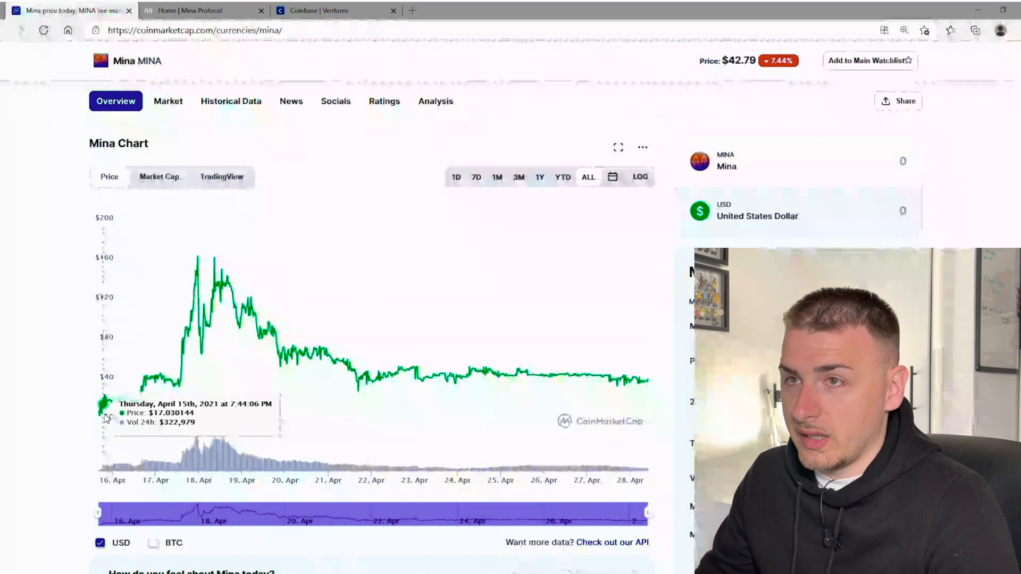
mouse_move(190, 358)
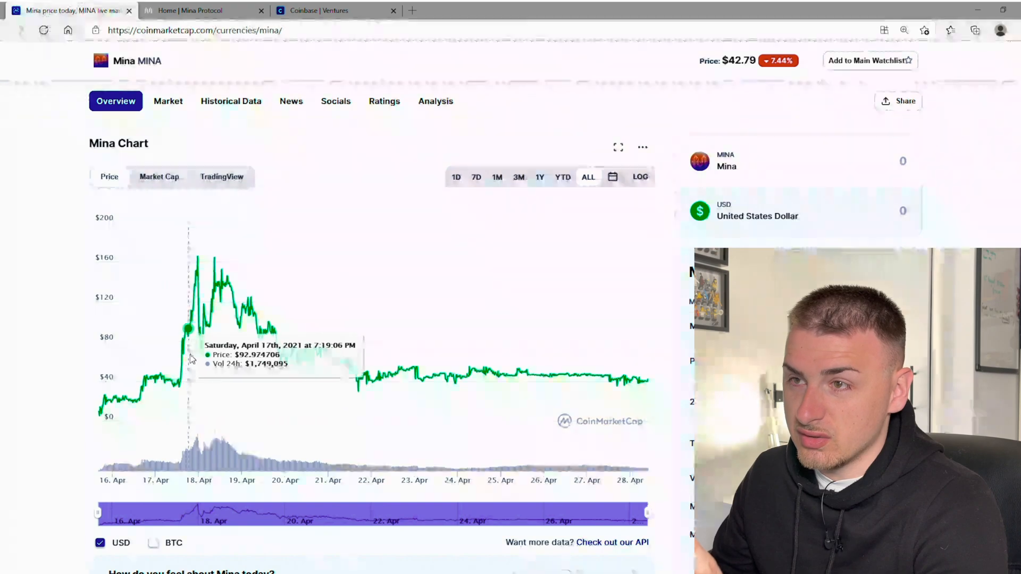
mouse_move(215, 261)
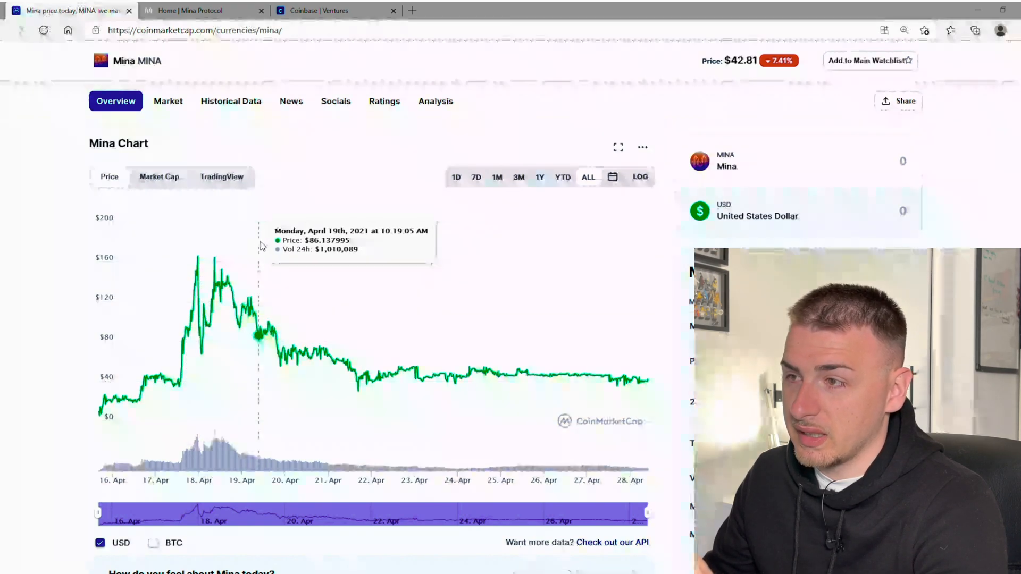
mouse_move(546, 518)
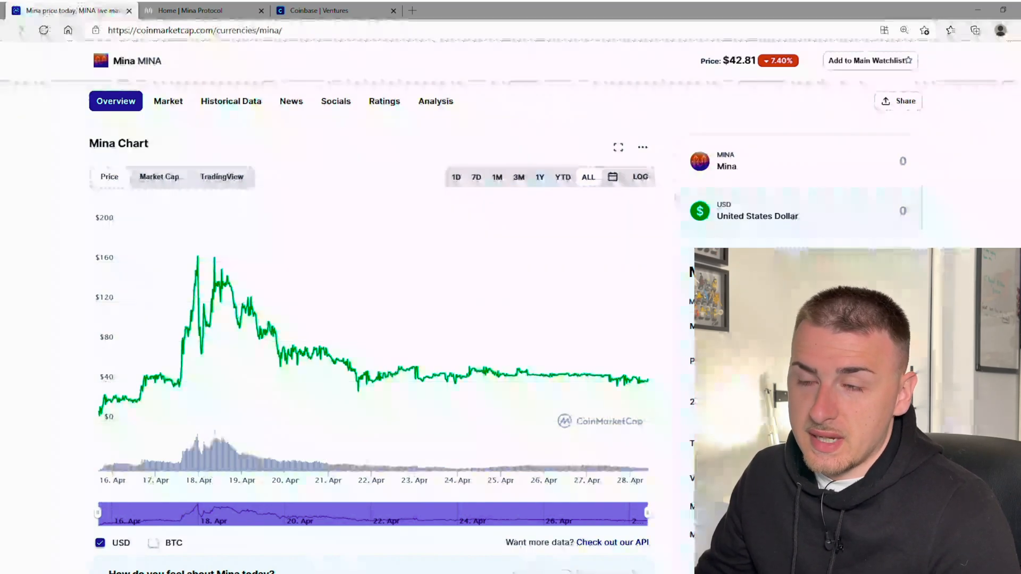
- Scroll to the Mina Markets table listing the BitZ MINA/USDT pair at $40.50
scroll(down, 3)
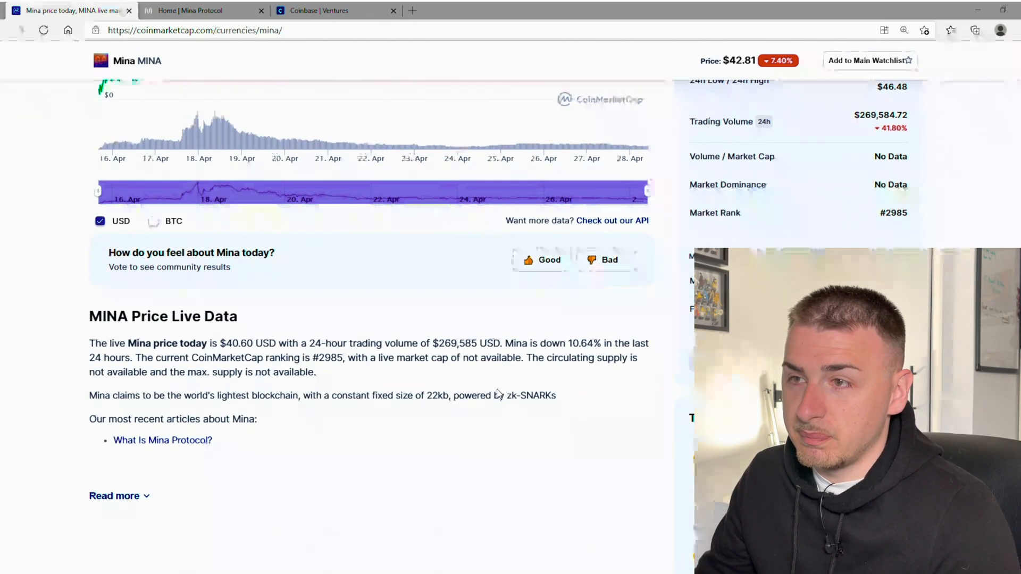
scroll(down, 3)
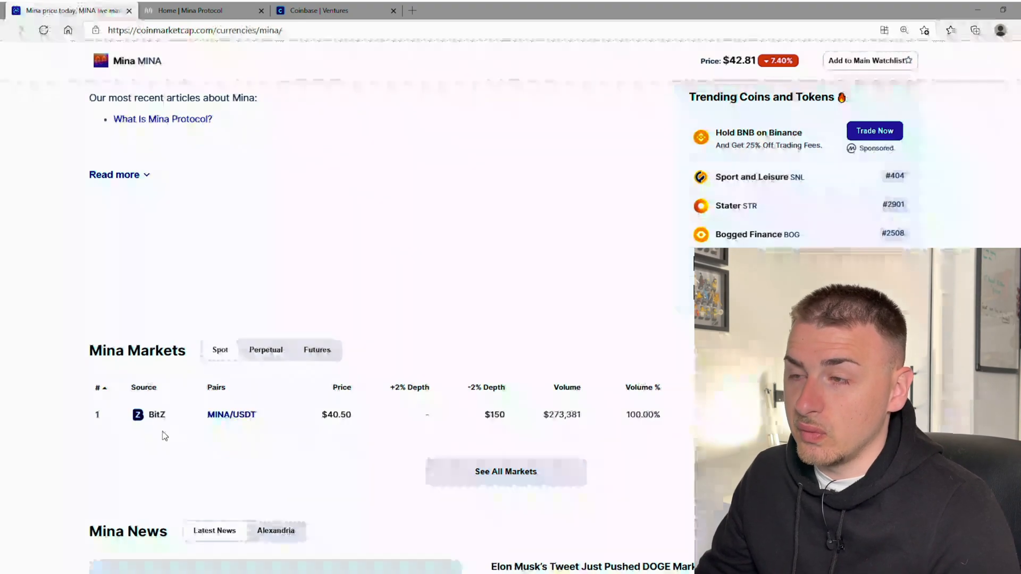
mouse_move(182, 433)
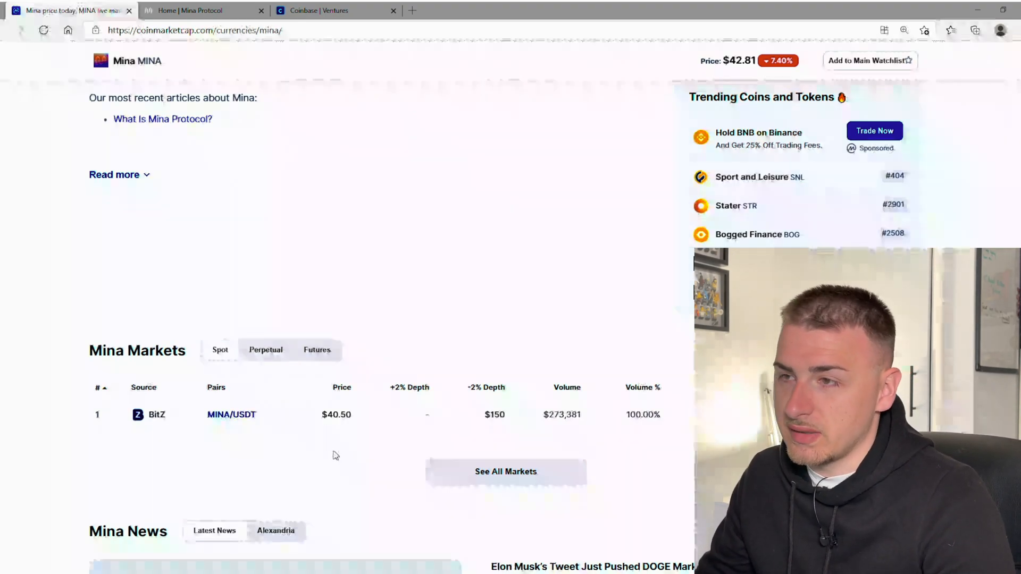
- Glance back at the Mina chart, then switch to the Mina Protocol homepage tab
scroll(up, 3)
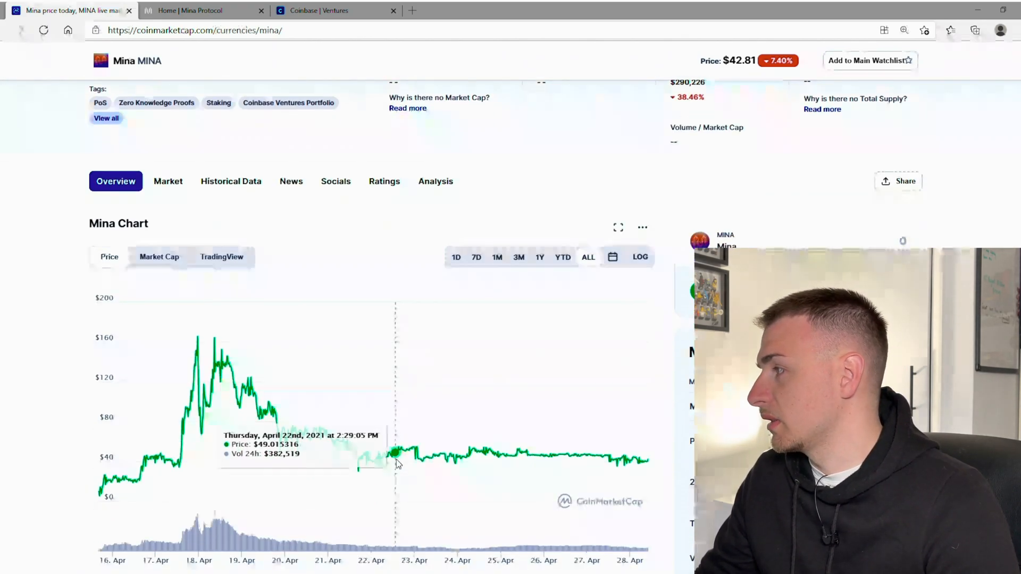
mouse_move(25, 453)
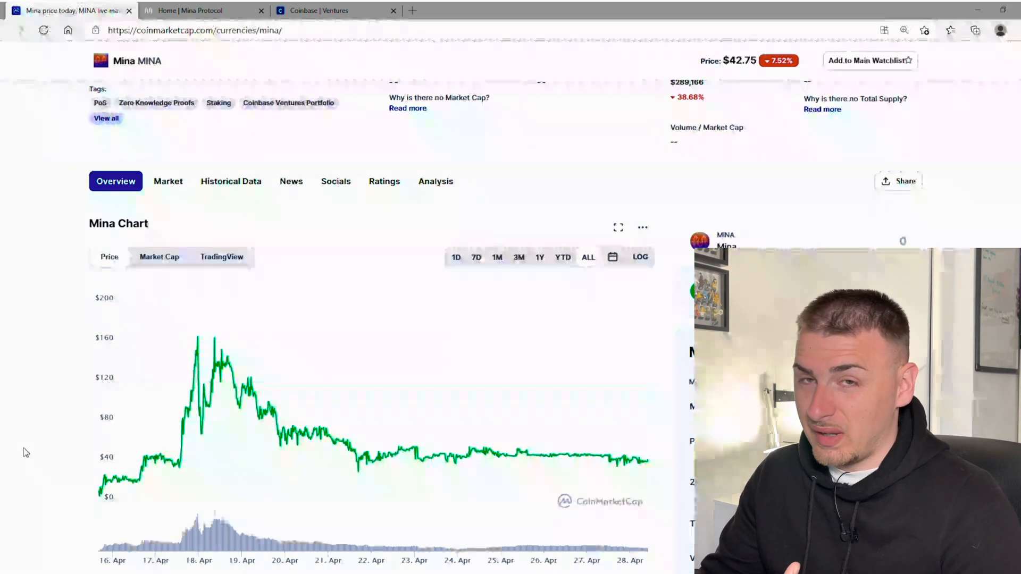
mouse_move(197, 366)
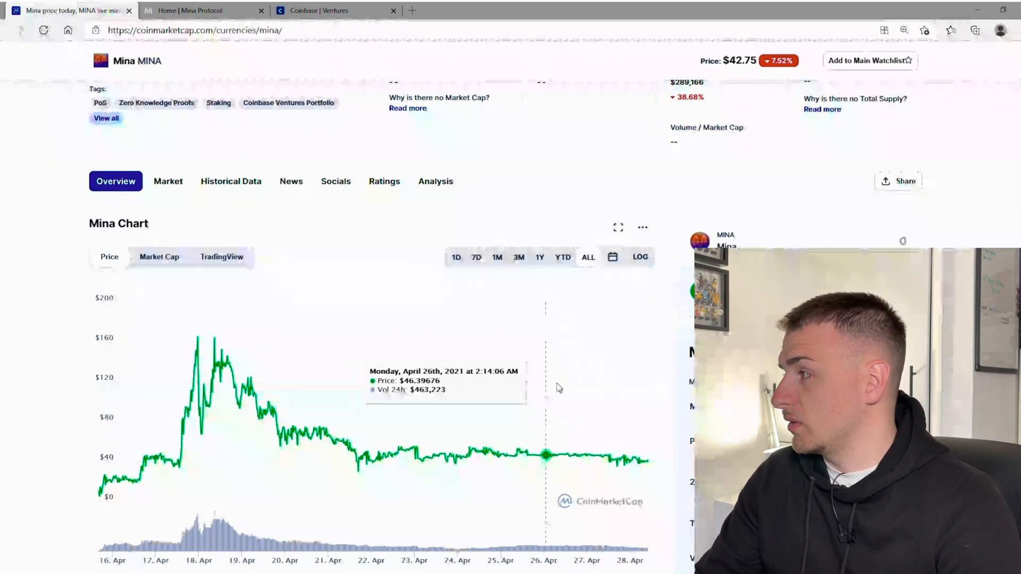
mouse_move(46, 372)
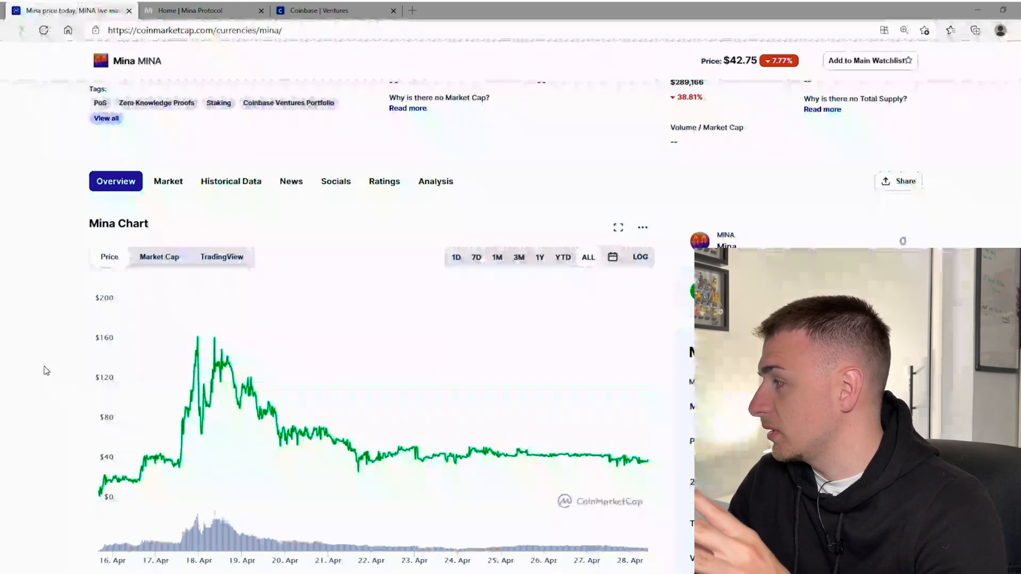
click(190, 11)
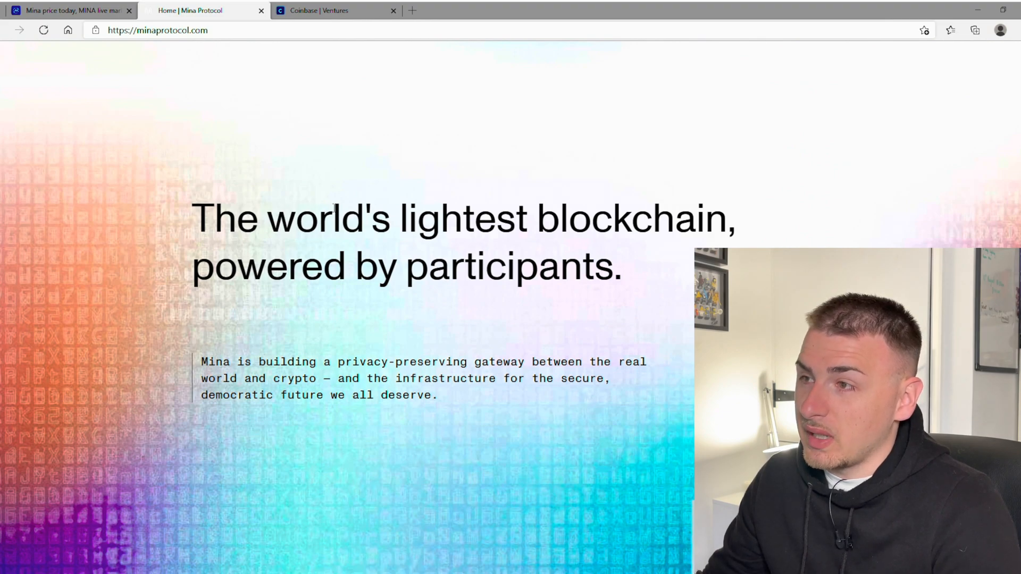
- Highlight the mission statement, then the '22kb' entire-blockchain size claim below it
double_click(221, 379)
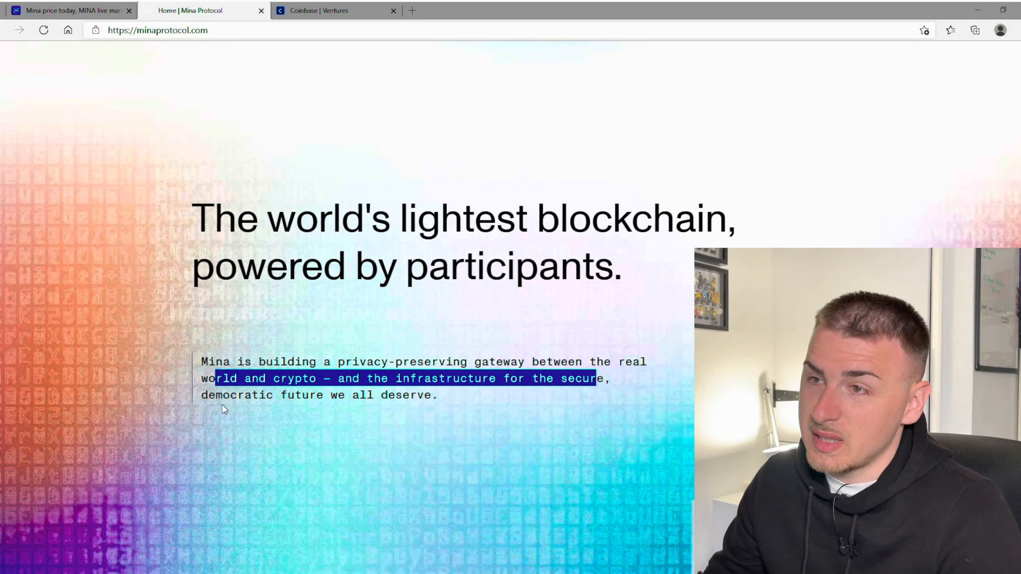
scroll(down, 3)
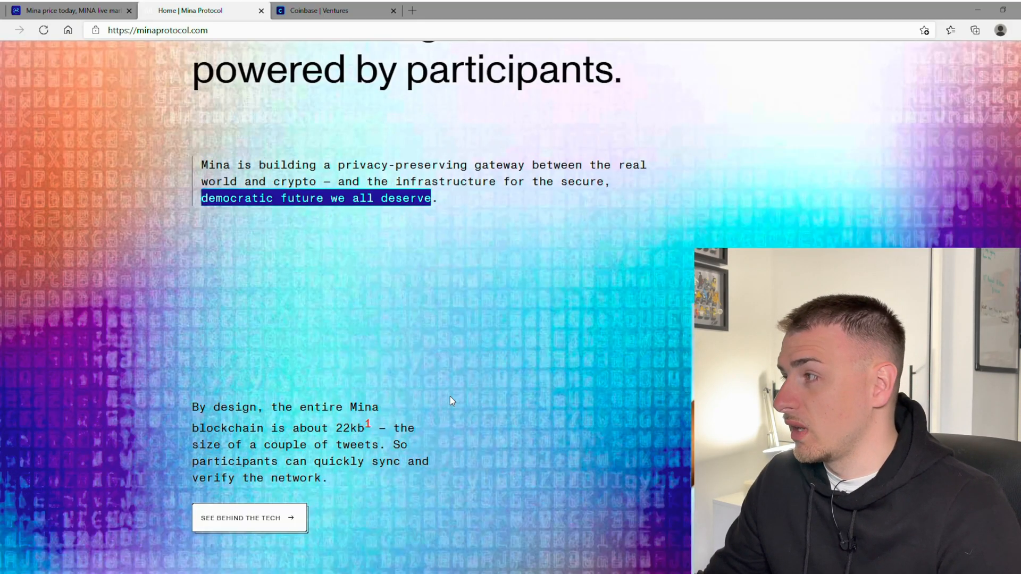
scroll(down, 3)
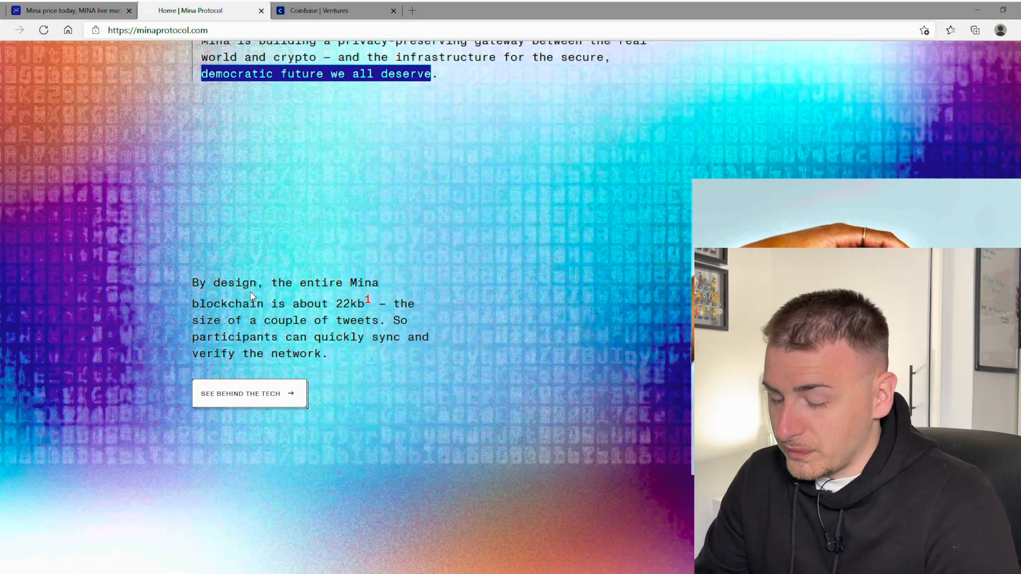
mouse_move(459, 338)
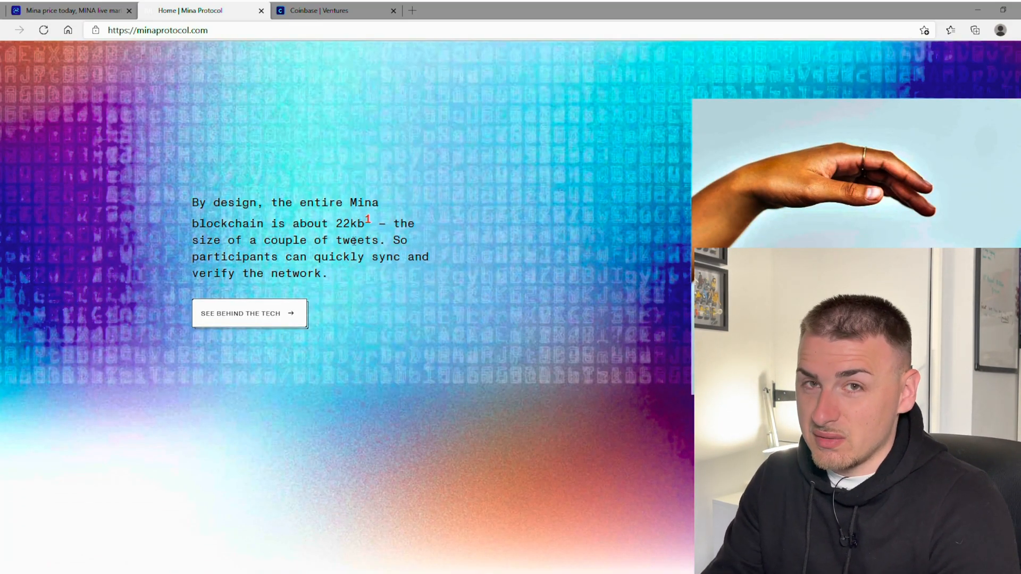
double_click(350, 223)
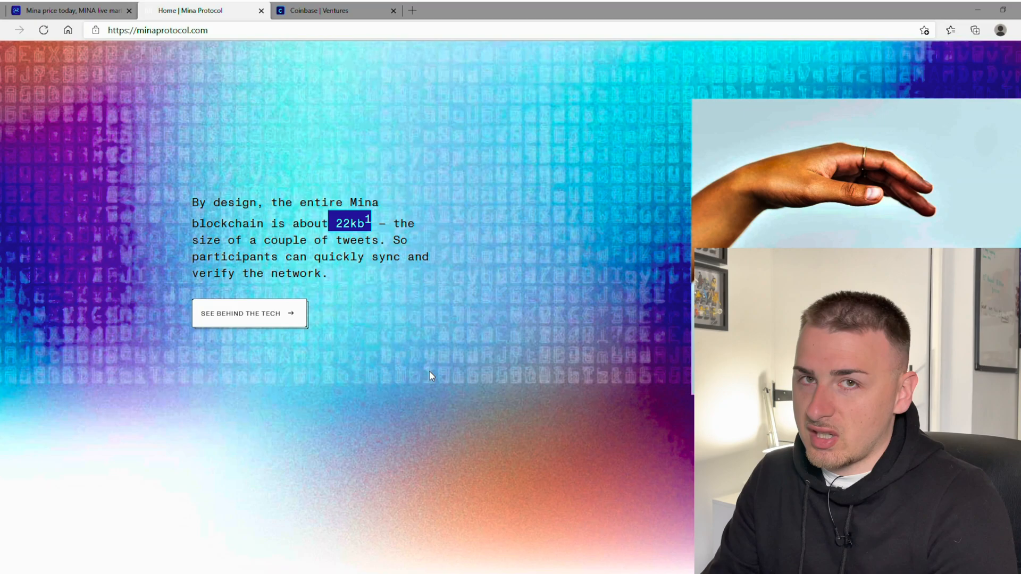
mouse_move(144, 267)
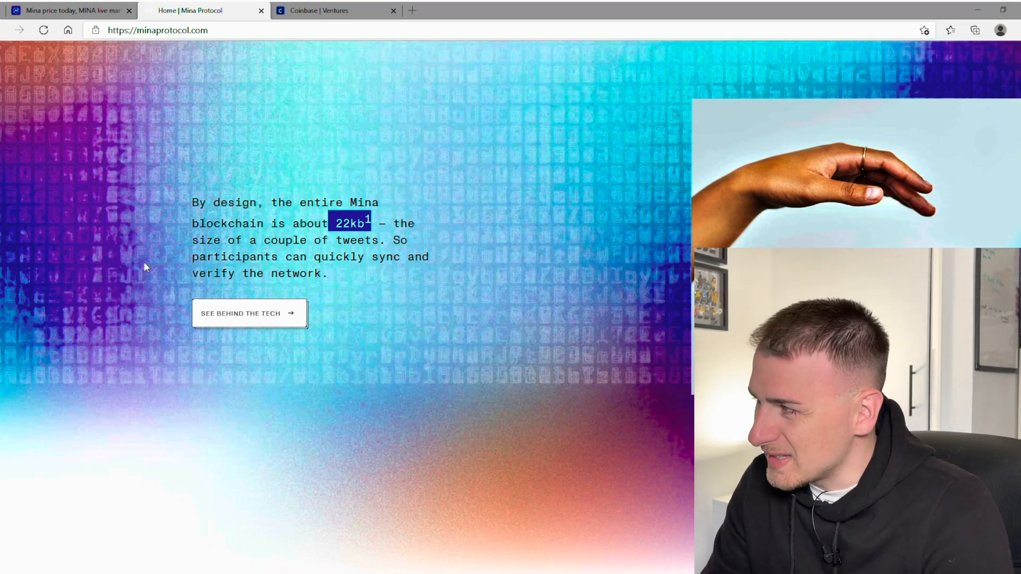
- Scroll past the 22KB vs 300GB comparison to the '01 Easily Accessible, Now & Always' section
scroll(down, 3)
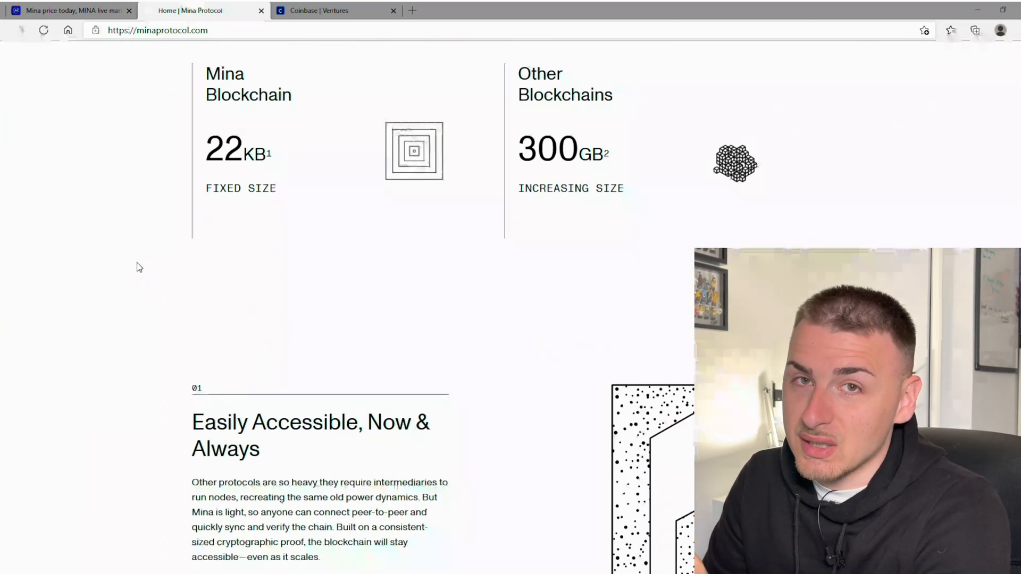
scroll(down, 3)
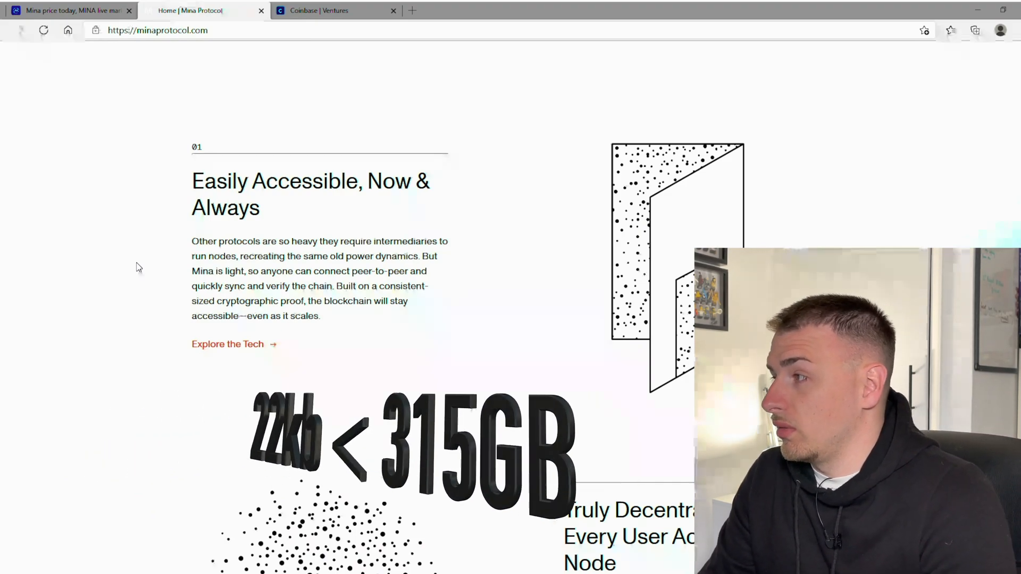
scroll(down, 3)
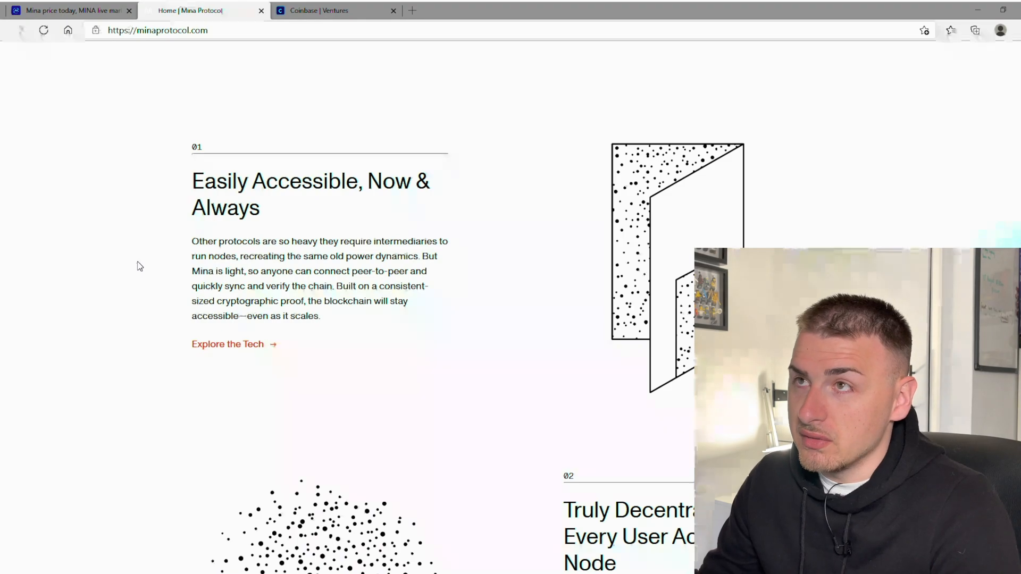
- Browse the Coinbase Ventures portfolio cards down to NEAR, Arweave, Pinata, Talos, Certora and Aztec
click(336, 11)
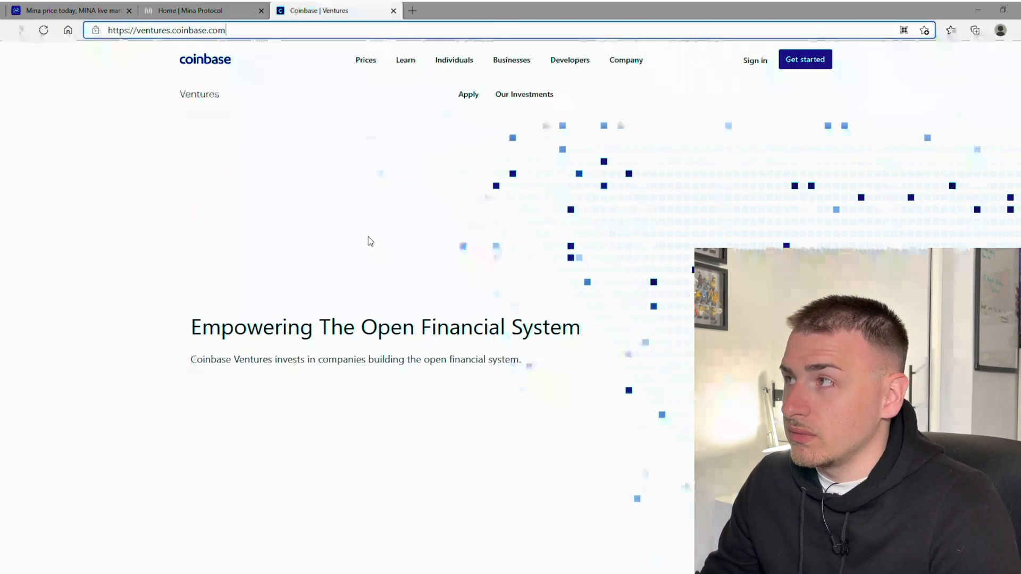
scroll(down, 3)
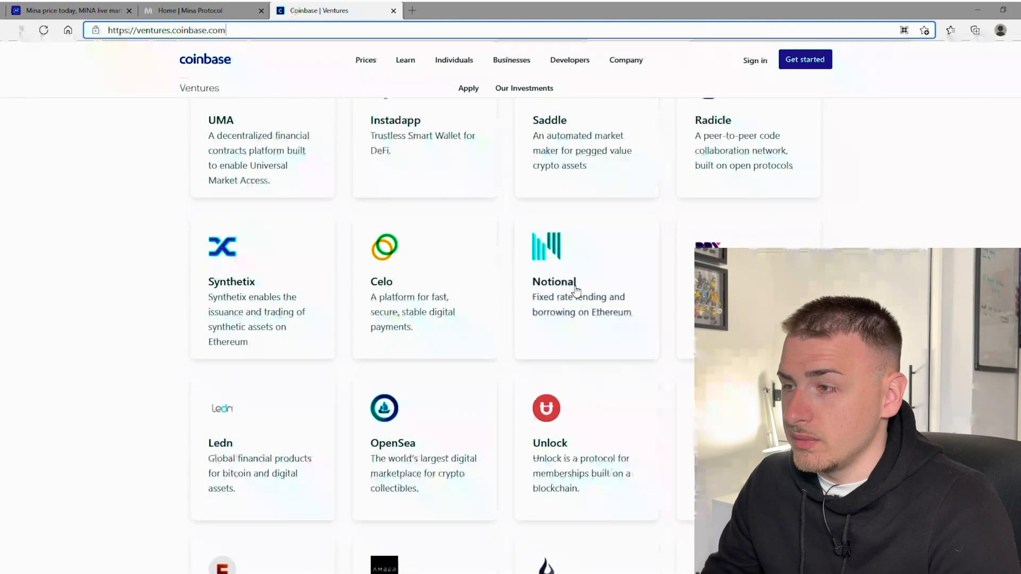
scroll(down, 3)
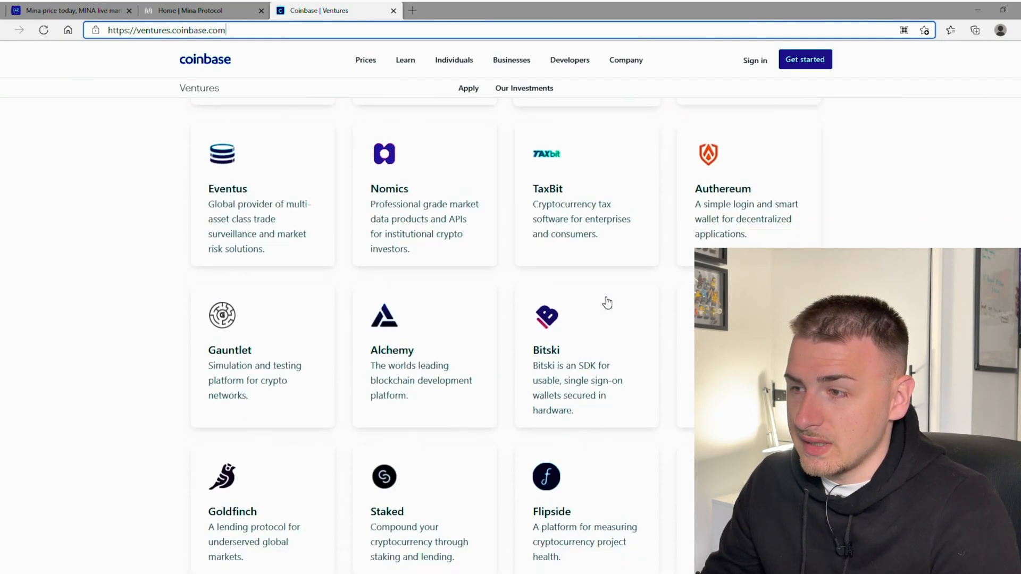
scroll(down, 3)
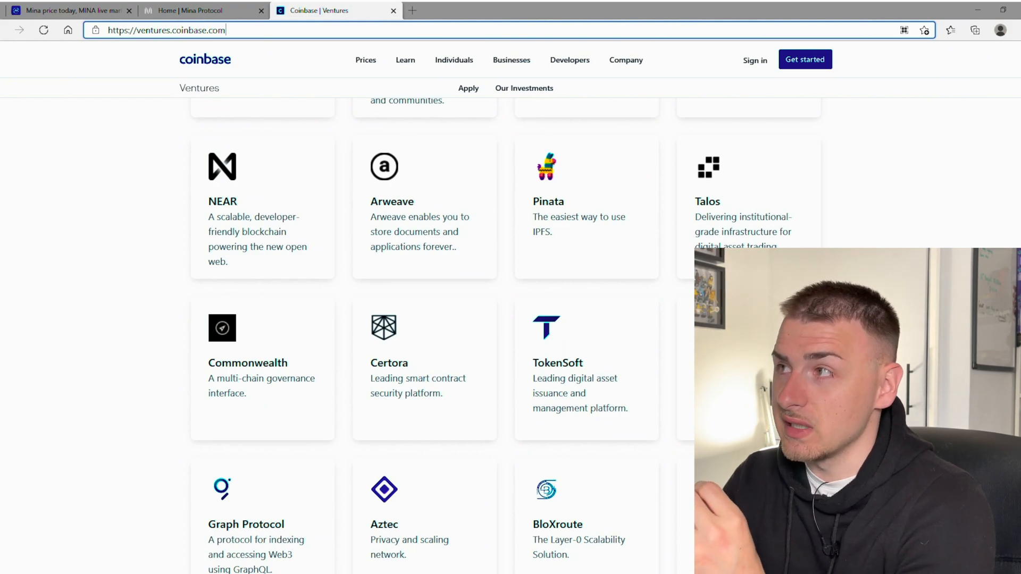
- Return to the Mina homepage and review the 22KB vs 300GB panel down to section 01
click(203, 11)
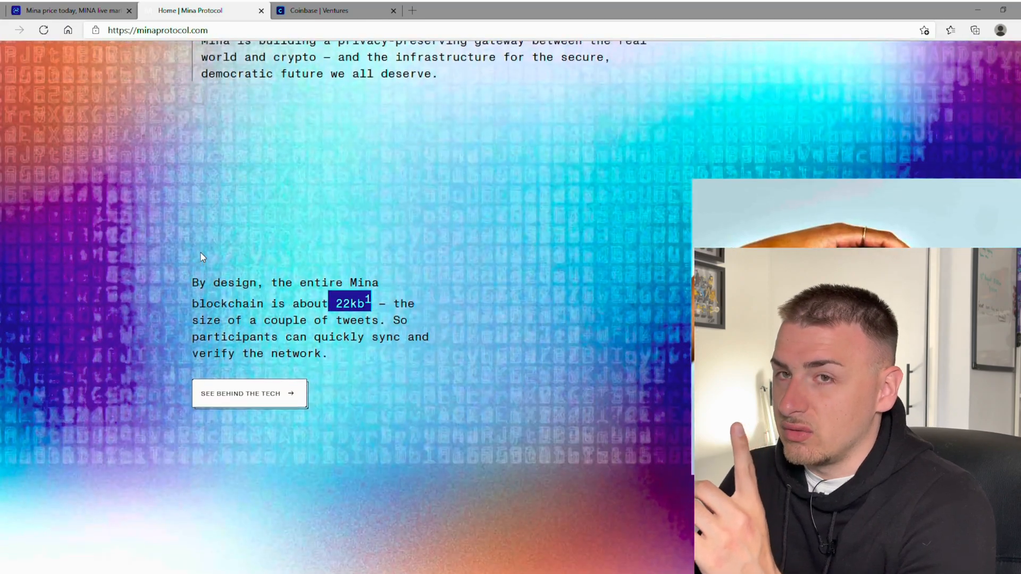
scroll(up, 3)
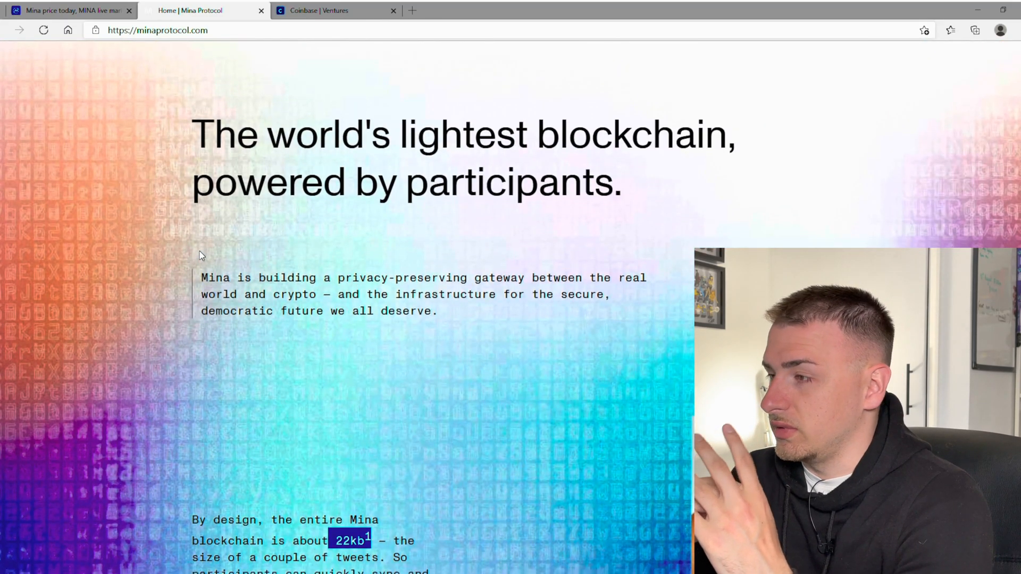
scroll(down, 3)
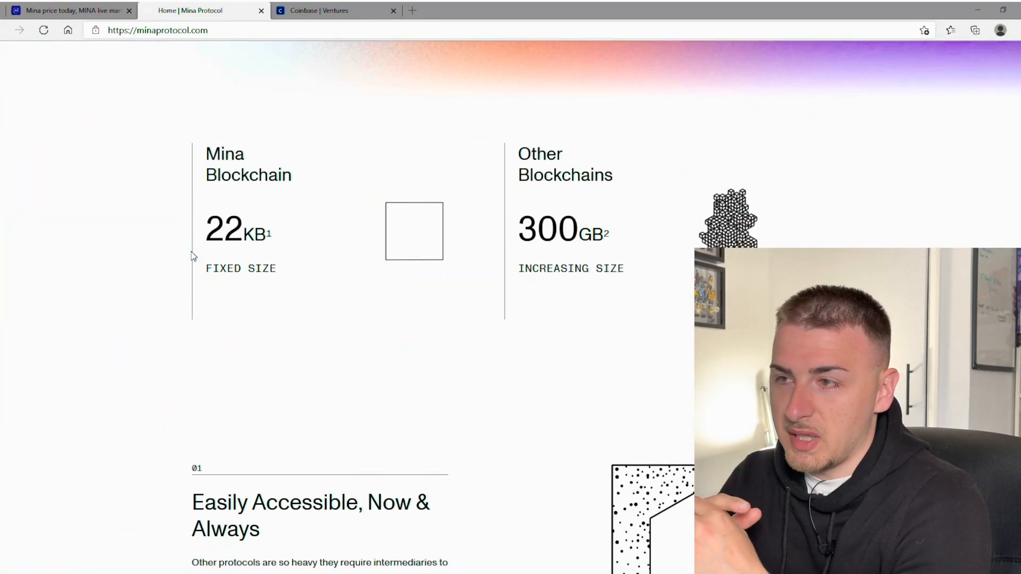
scroll(down, 3)
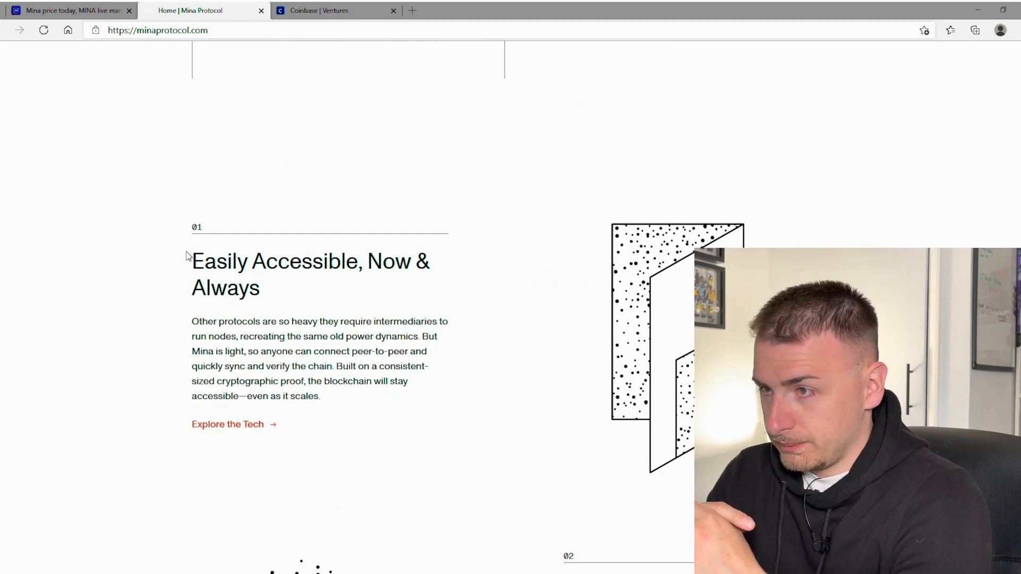
scroll(up, 3)
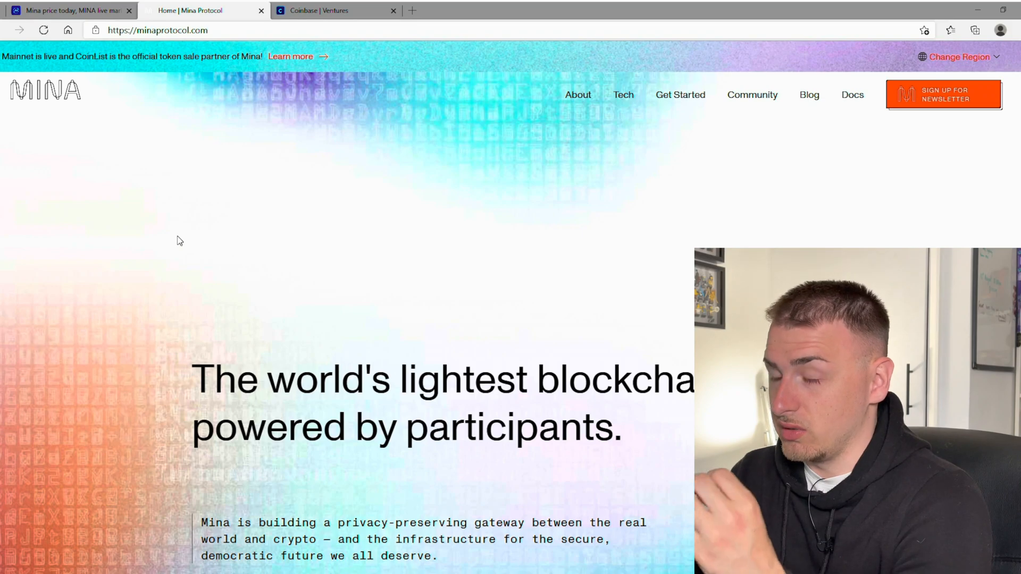
scroll(down, 3)
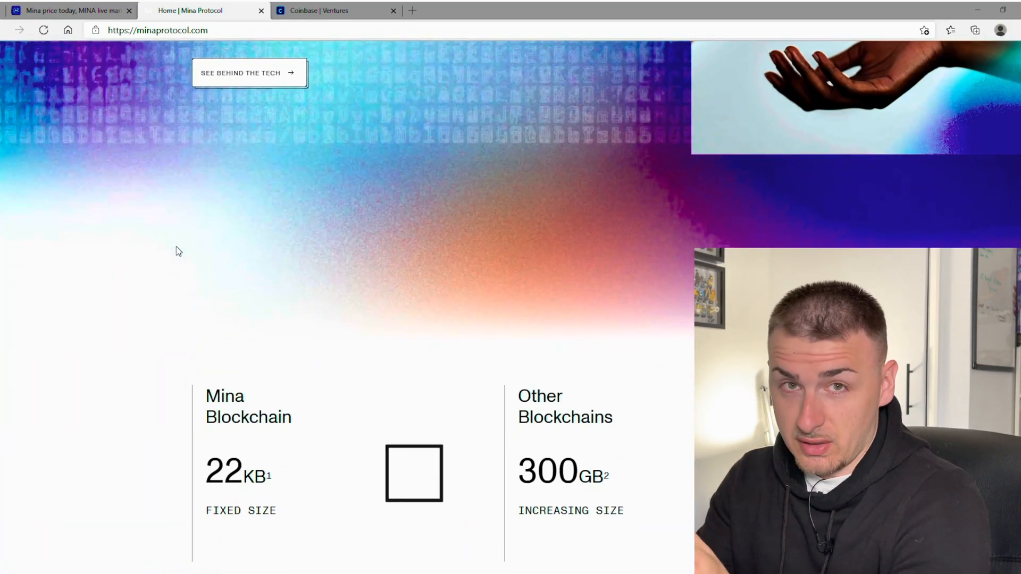
scroll(down, 3)
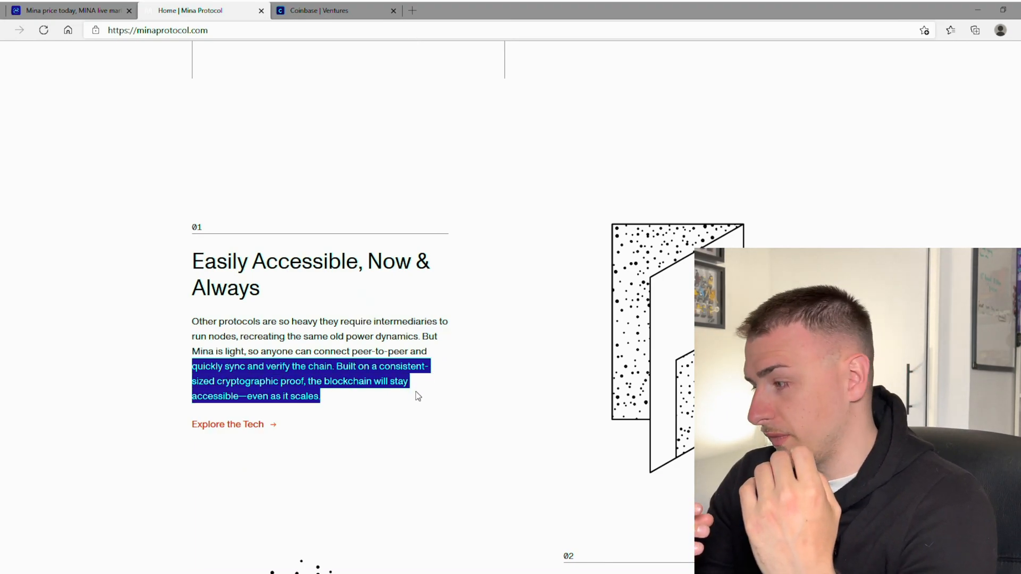
- Clear the selection and read down to section 02, 'Truly Decentralized, Every User Acts as a Full Node'
click(435, 386)
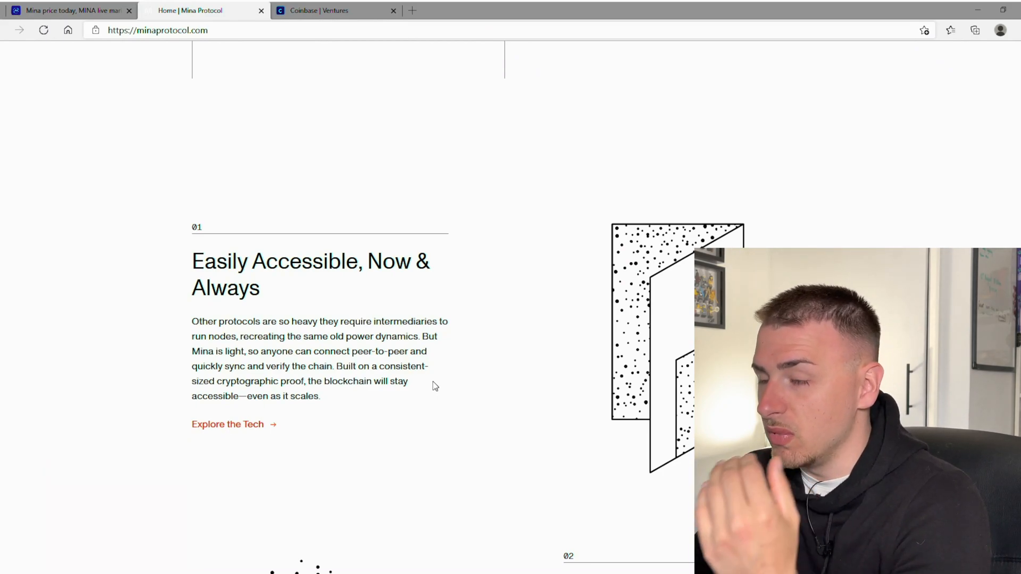
scroll(down, 3)
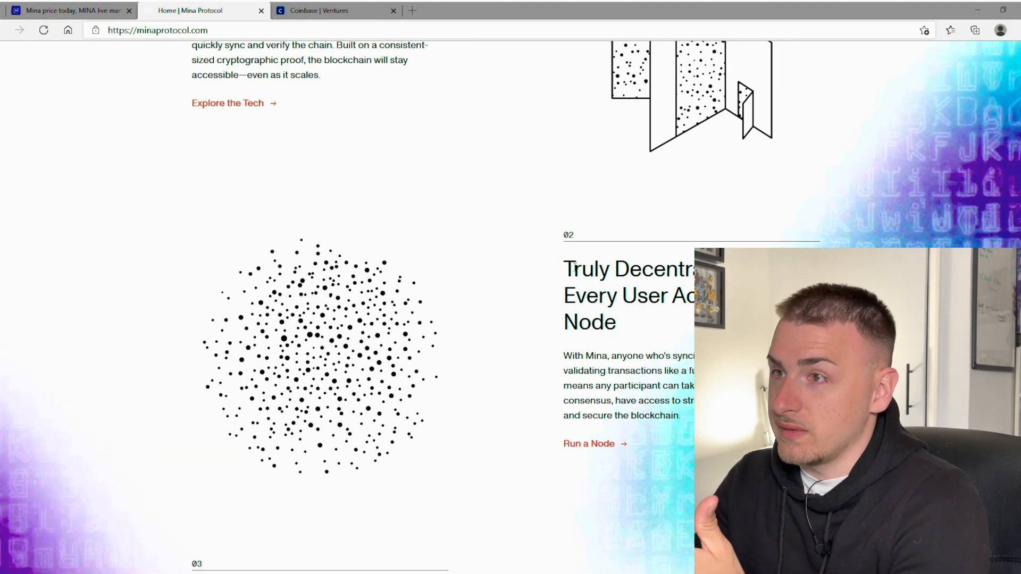
double_click(605, 282)
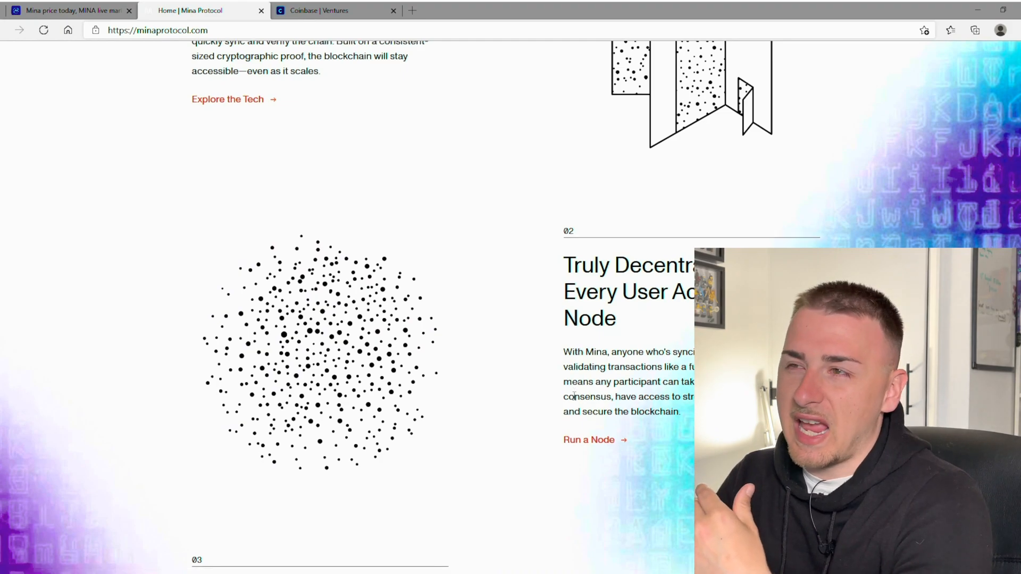
- Skim sections 03–05 to Mina Announcements, then scroll back to the homepage headline
scroll(down, 3)
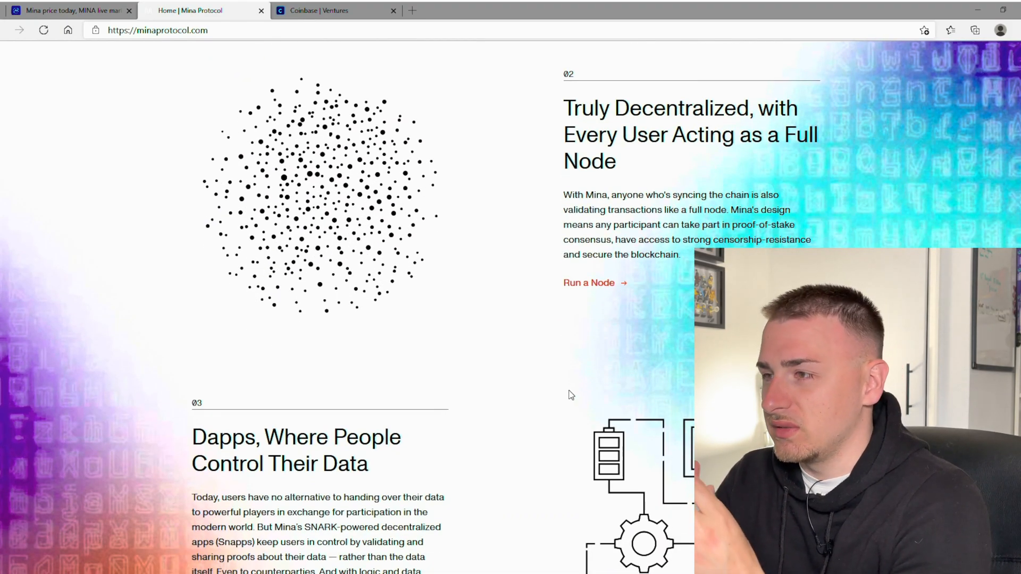
scroll(down, 3)
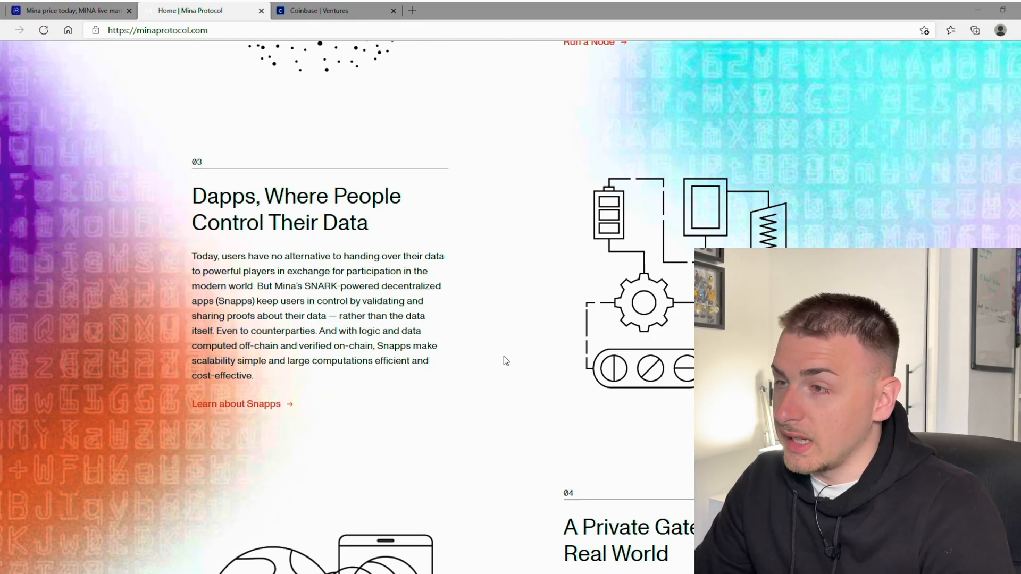
scroll(down, 3)
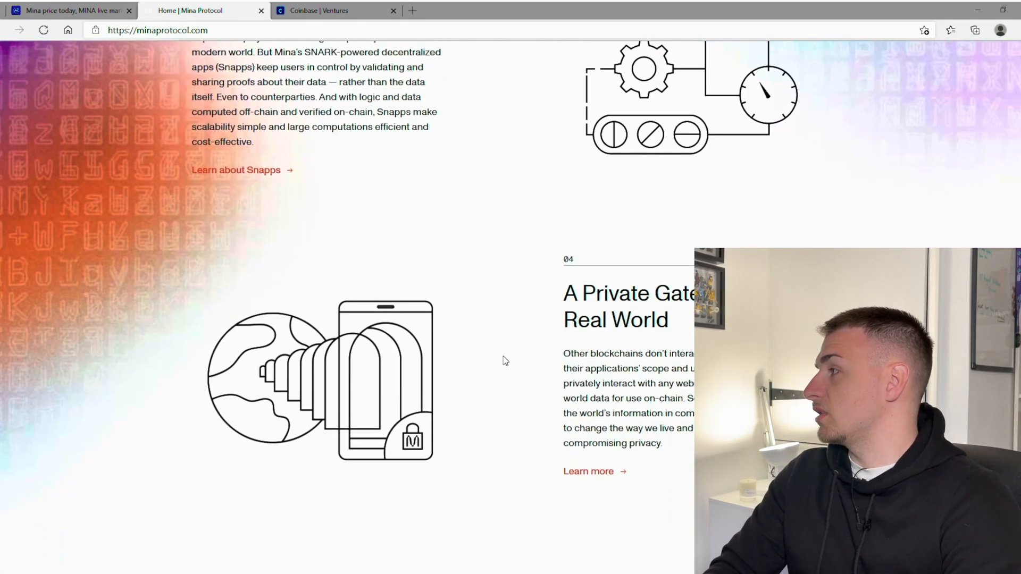
scroll(down, 3)
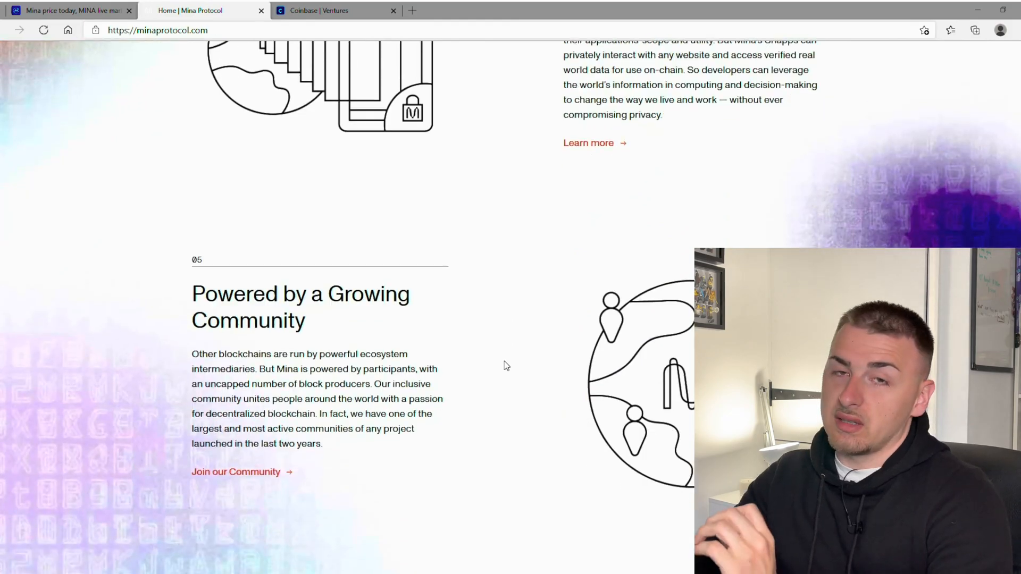
scroll(down, 3)
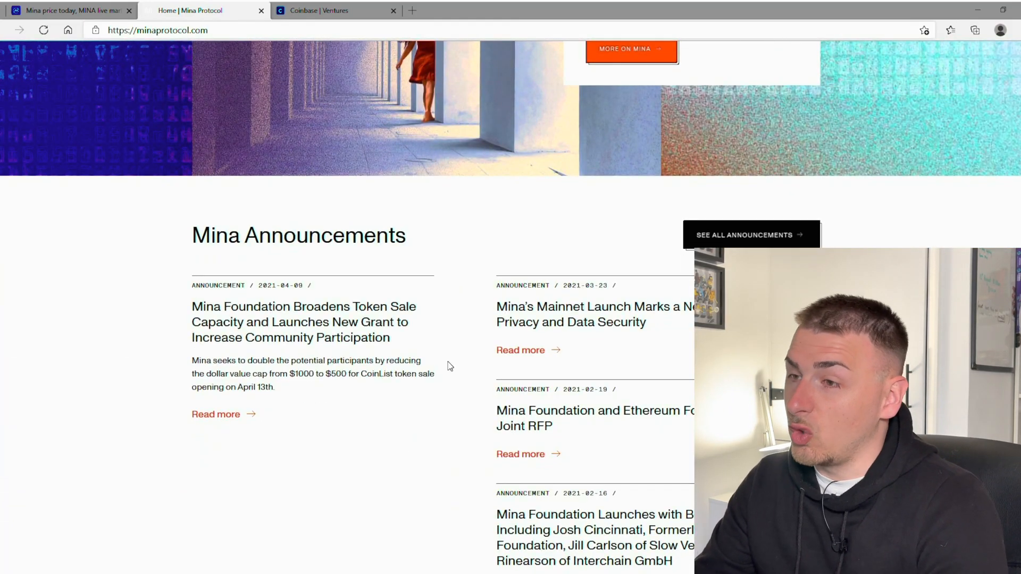
scroll(up, 3)
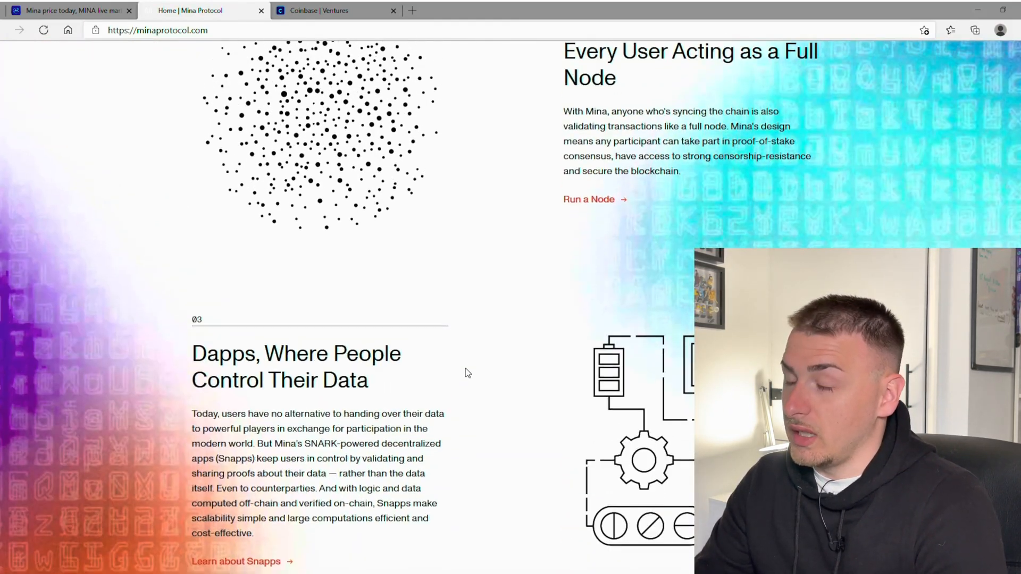
scroll(up, 3)
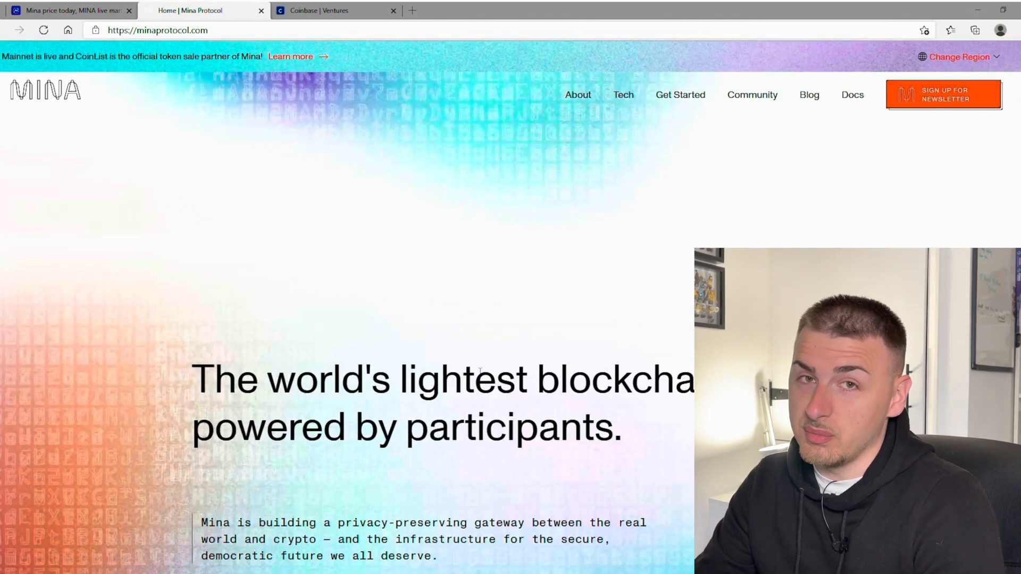
- Go to the Tech page and read the 'How Mina Works' zk-SNARKs explanation down to 'Projects & Possibilities'
click(623, 95)
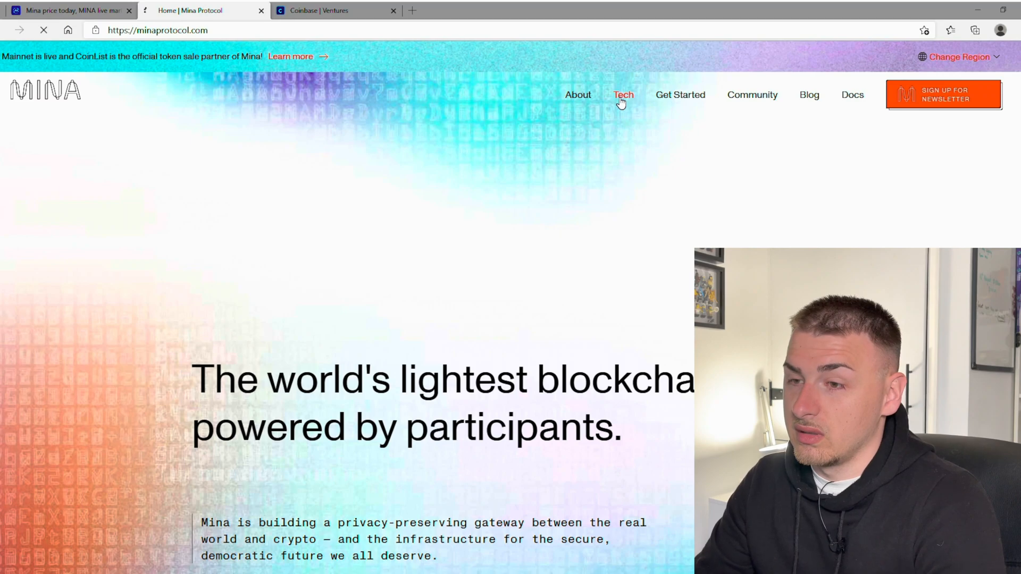
click(622, 95)
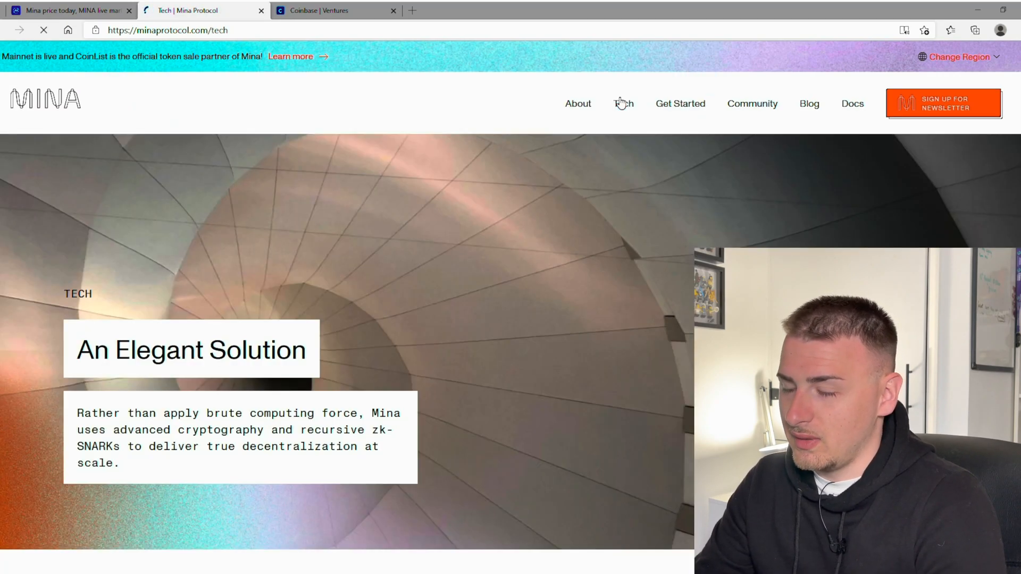
scroll(down, 3)
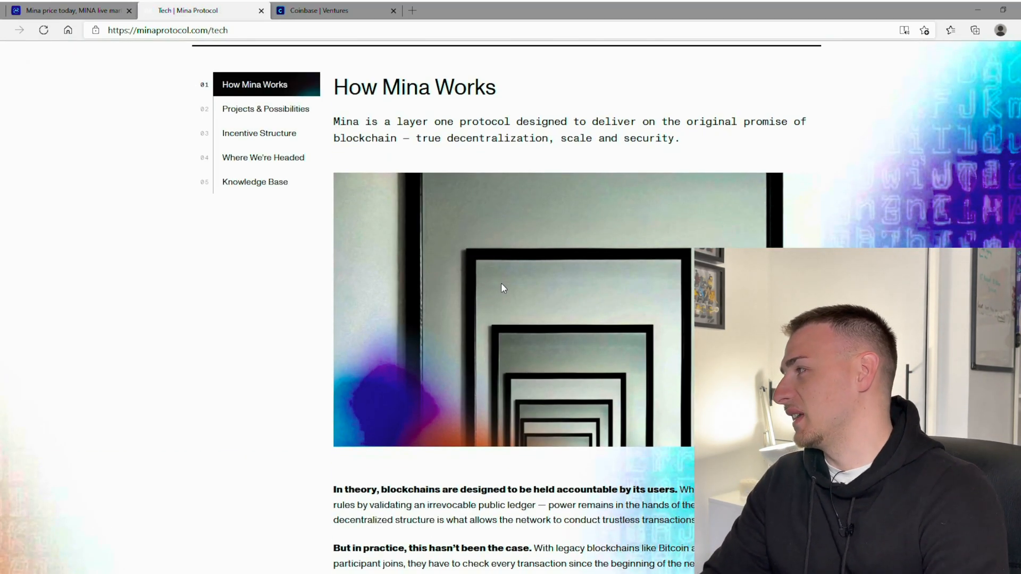
scroll(down, 3)
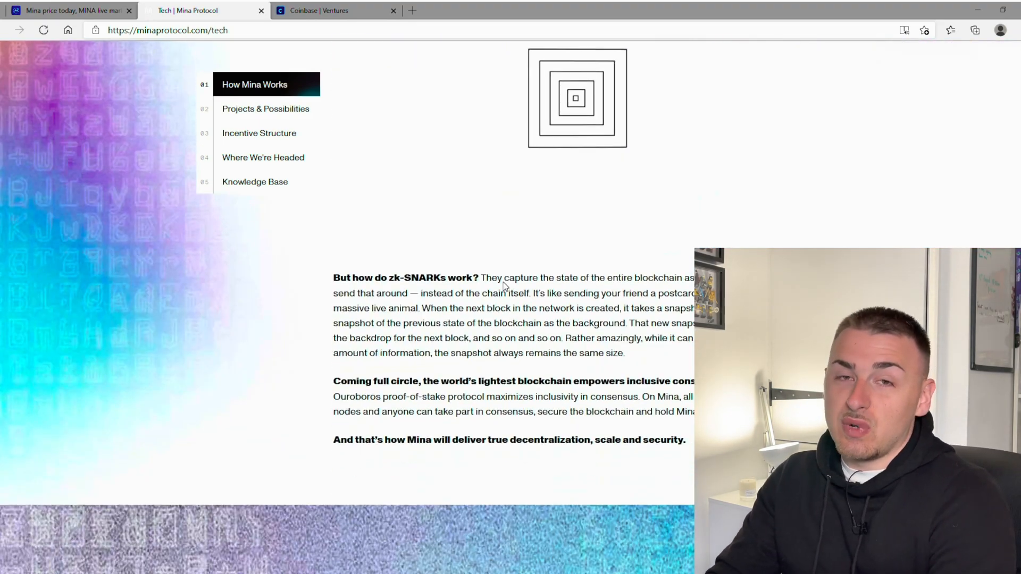
scroll(down, 3)
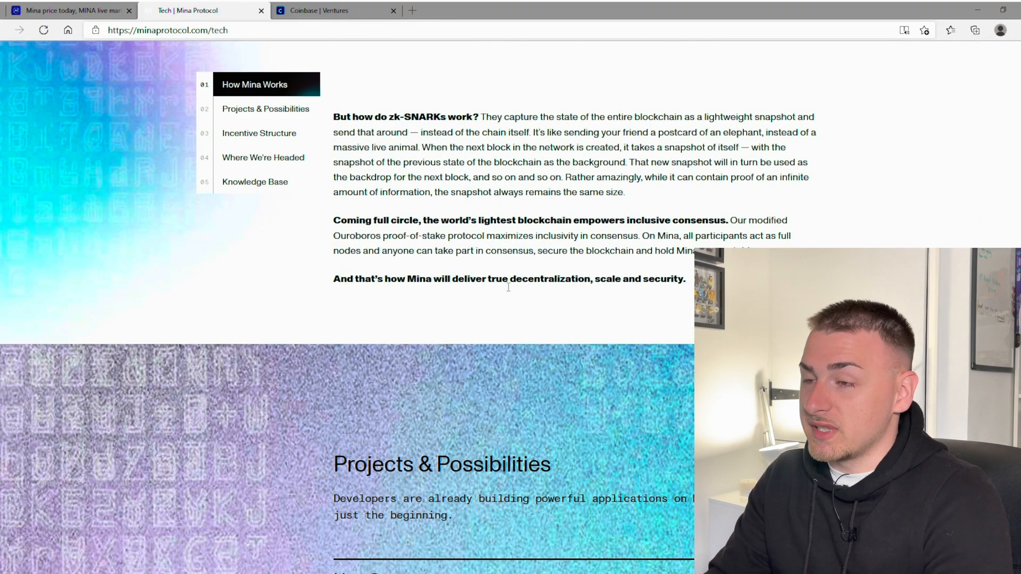